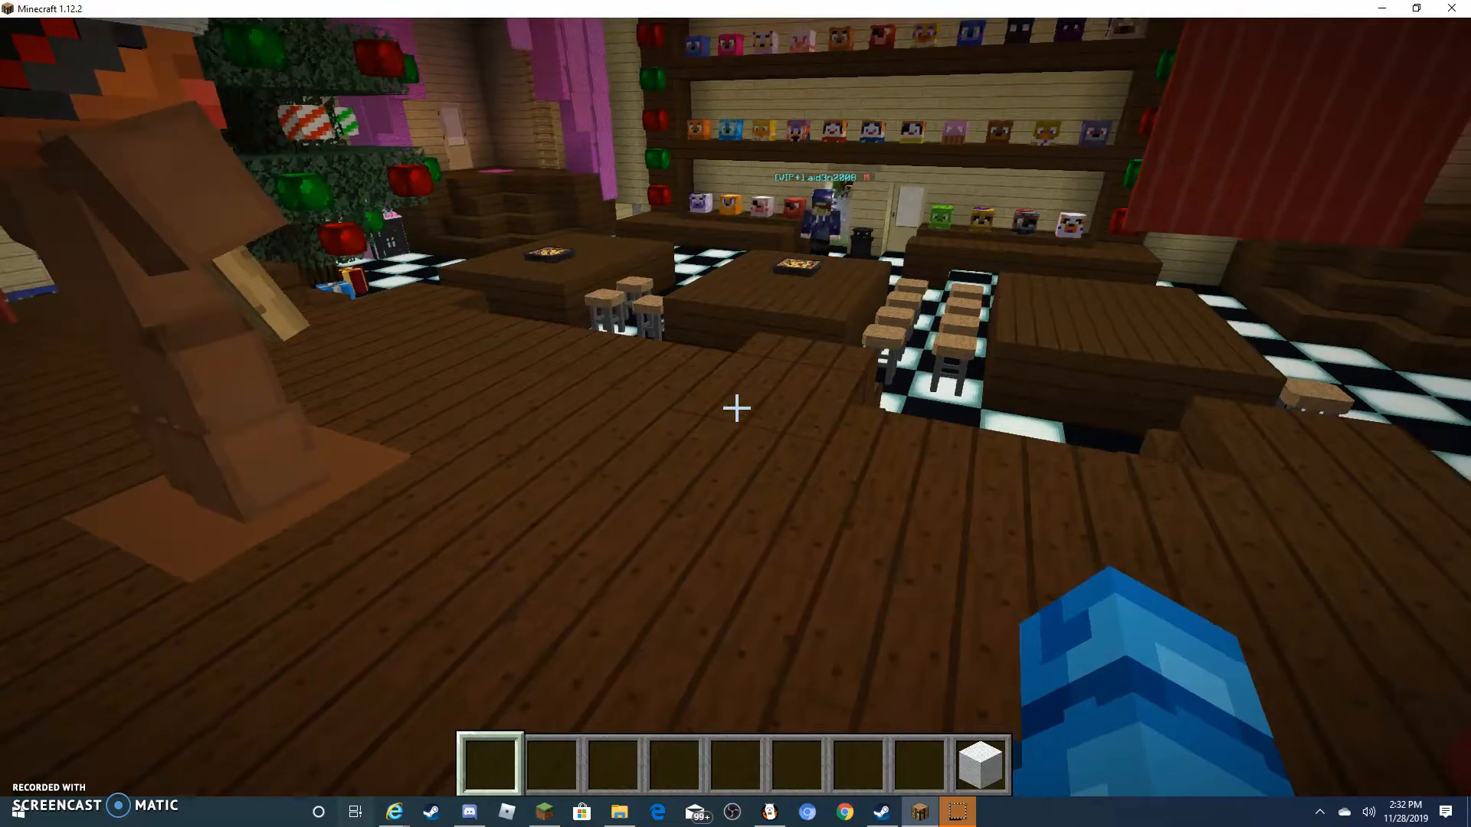
pyautogui.moveTo(736, 408)
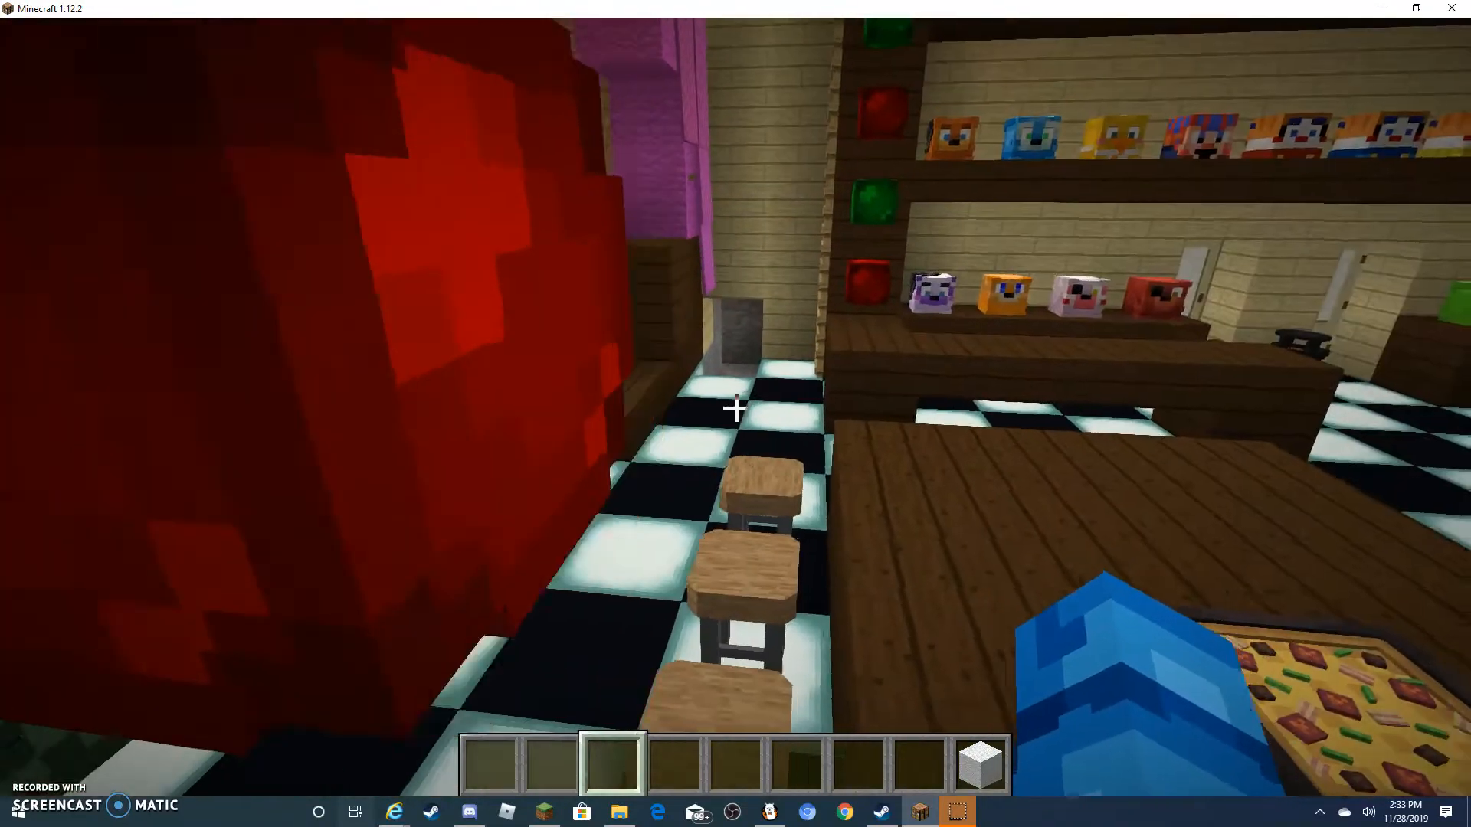
pyautogui.moveTo(735, 406)
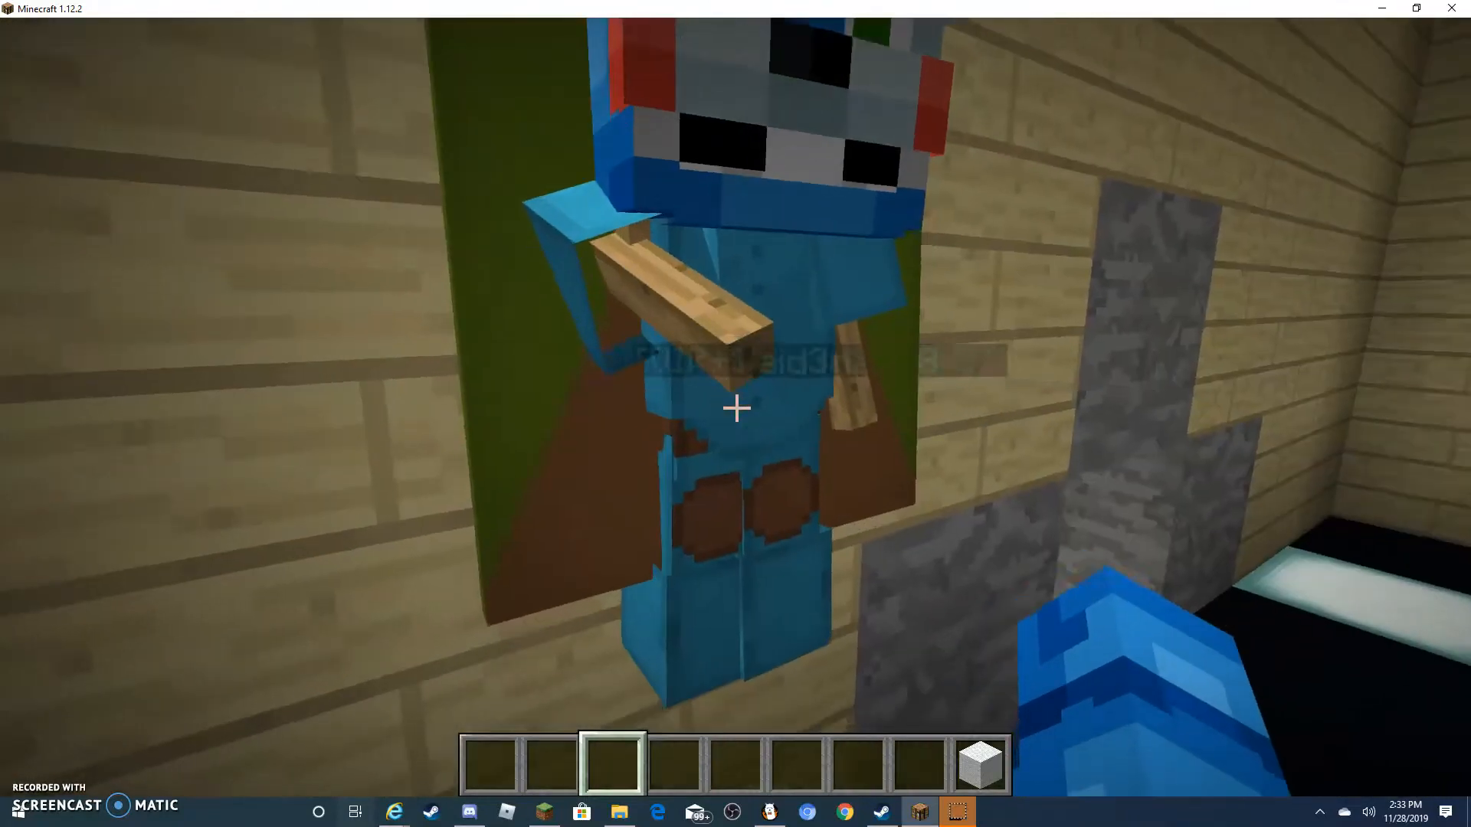
pyautogui.moveTo(734, 407)
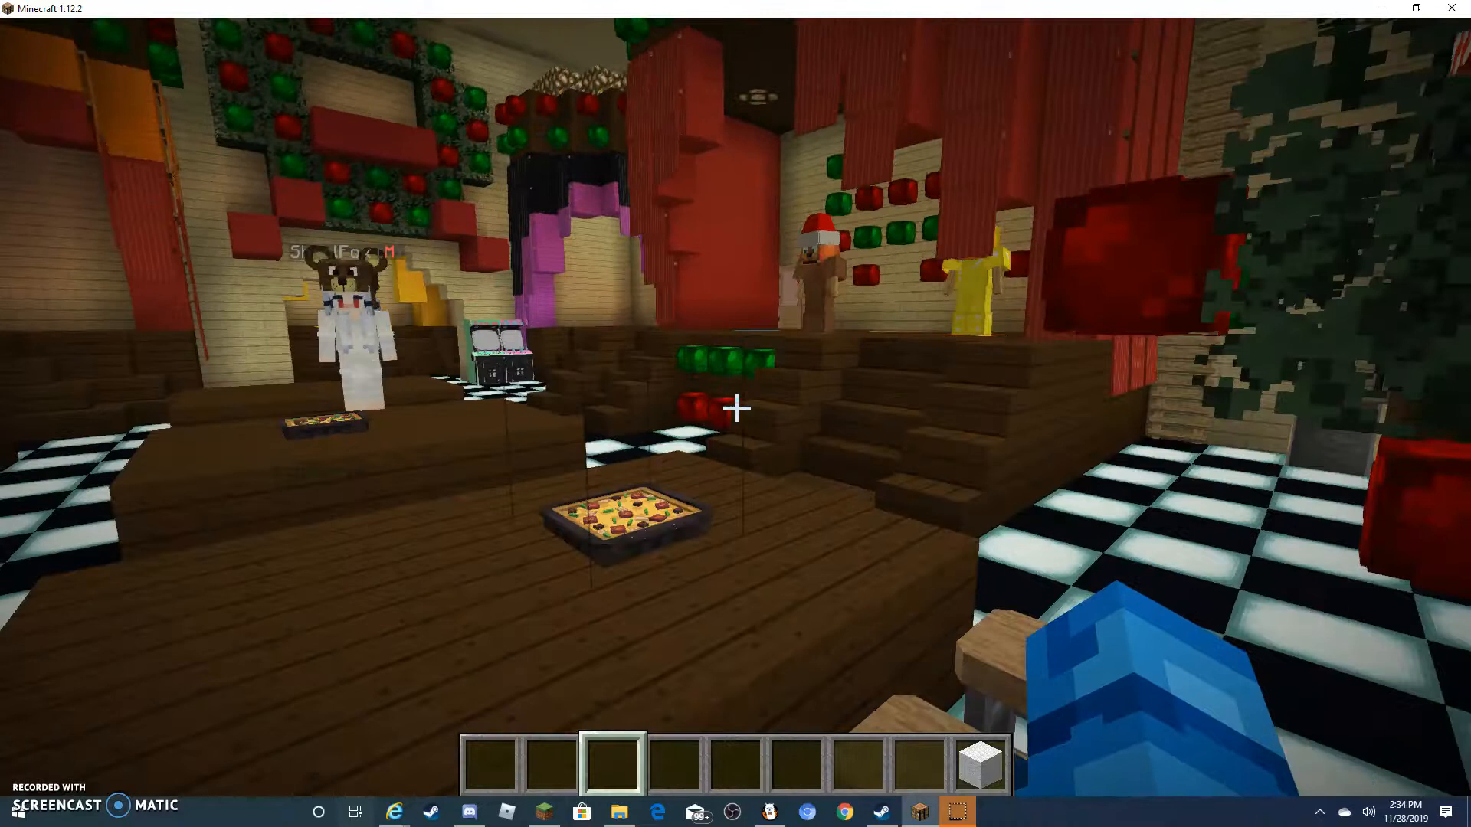
# - Take a bow from the creative inventory's Combat tab into the hotbar
pyautogui.press('e')
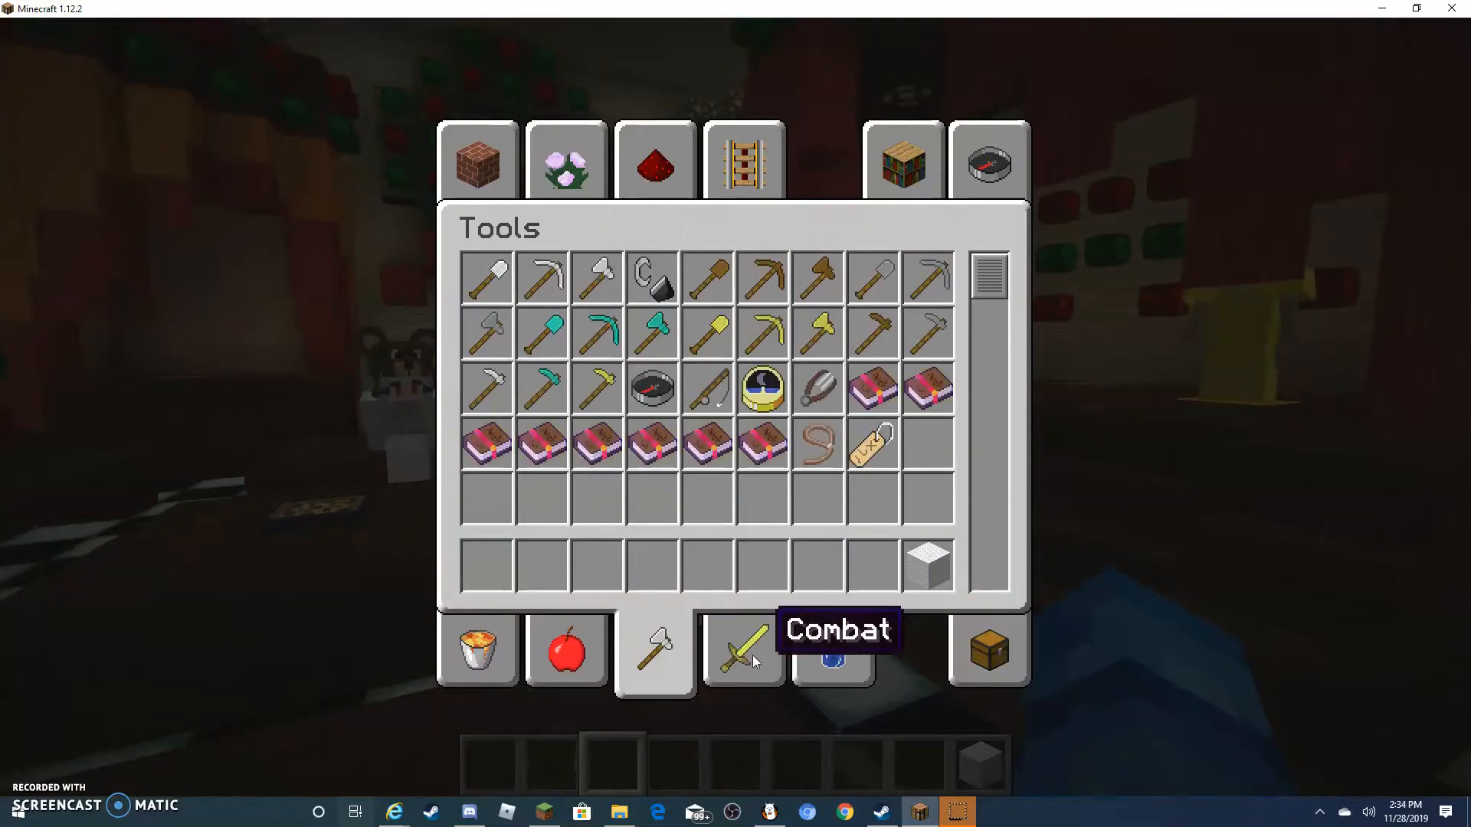
pyautogui.click(744, 654)
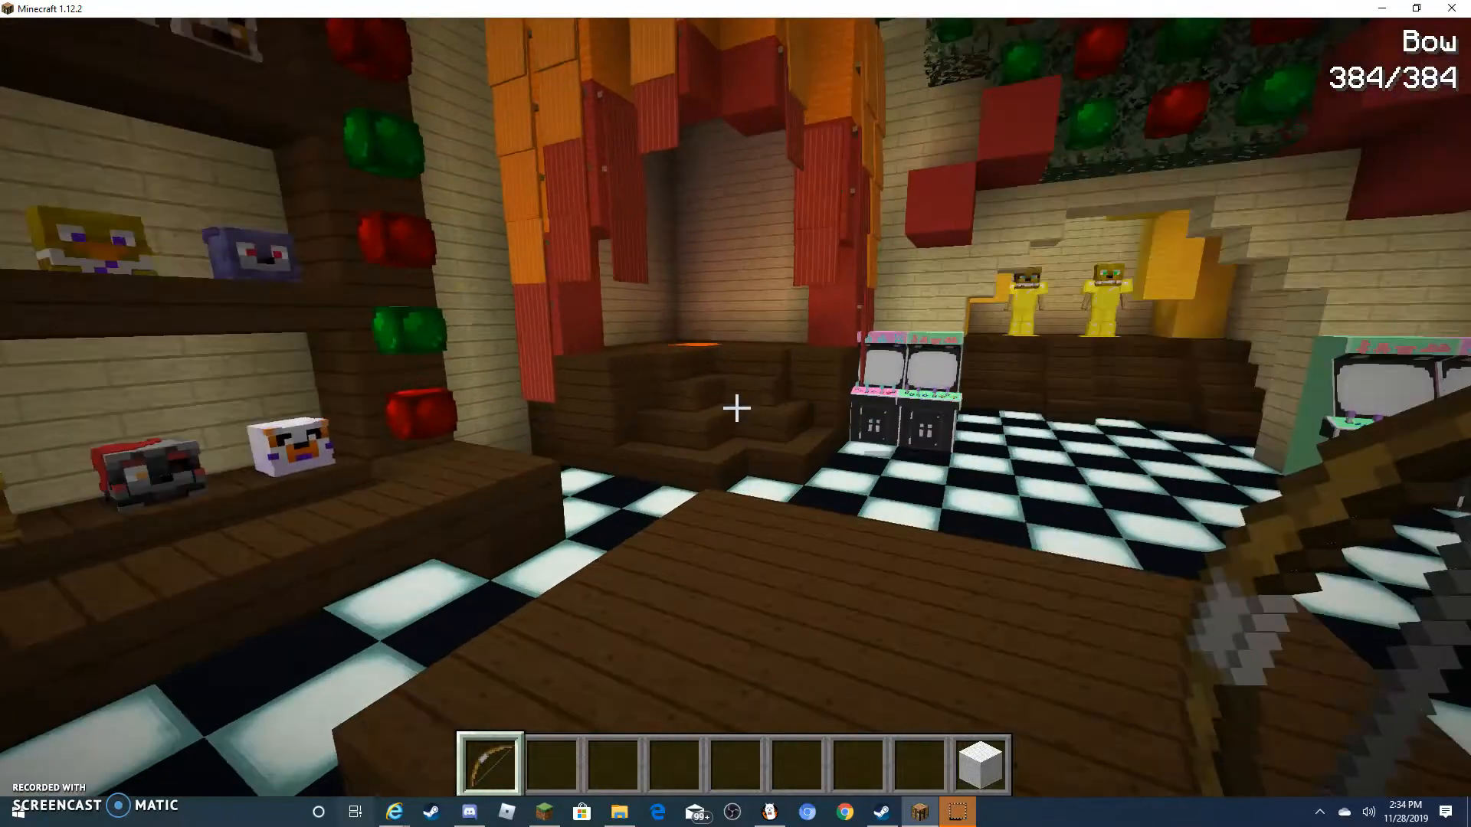
pyautogui.moveTo(736, 407)
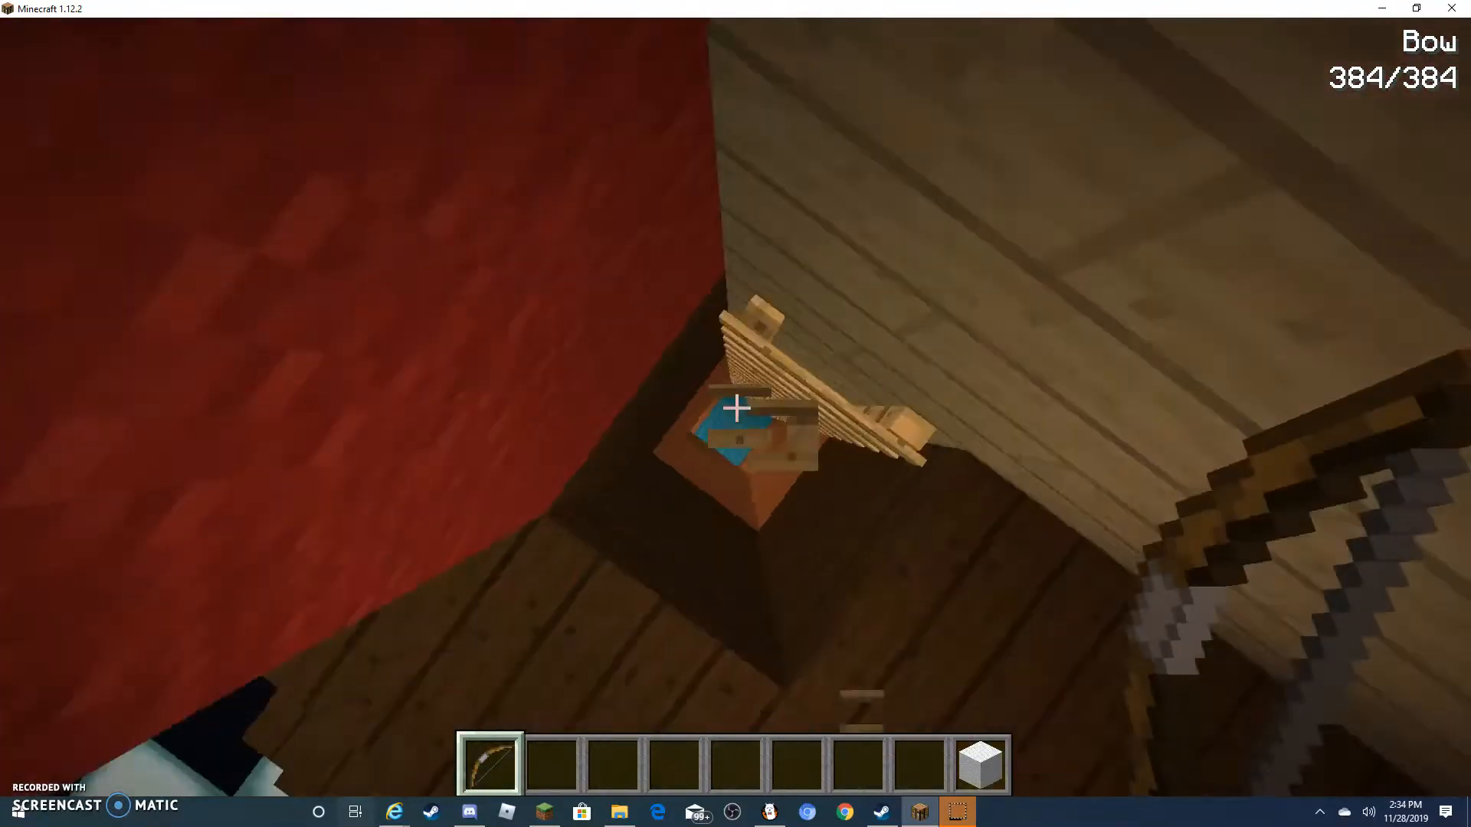
pyautogui.moveTo(736, 405)
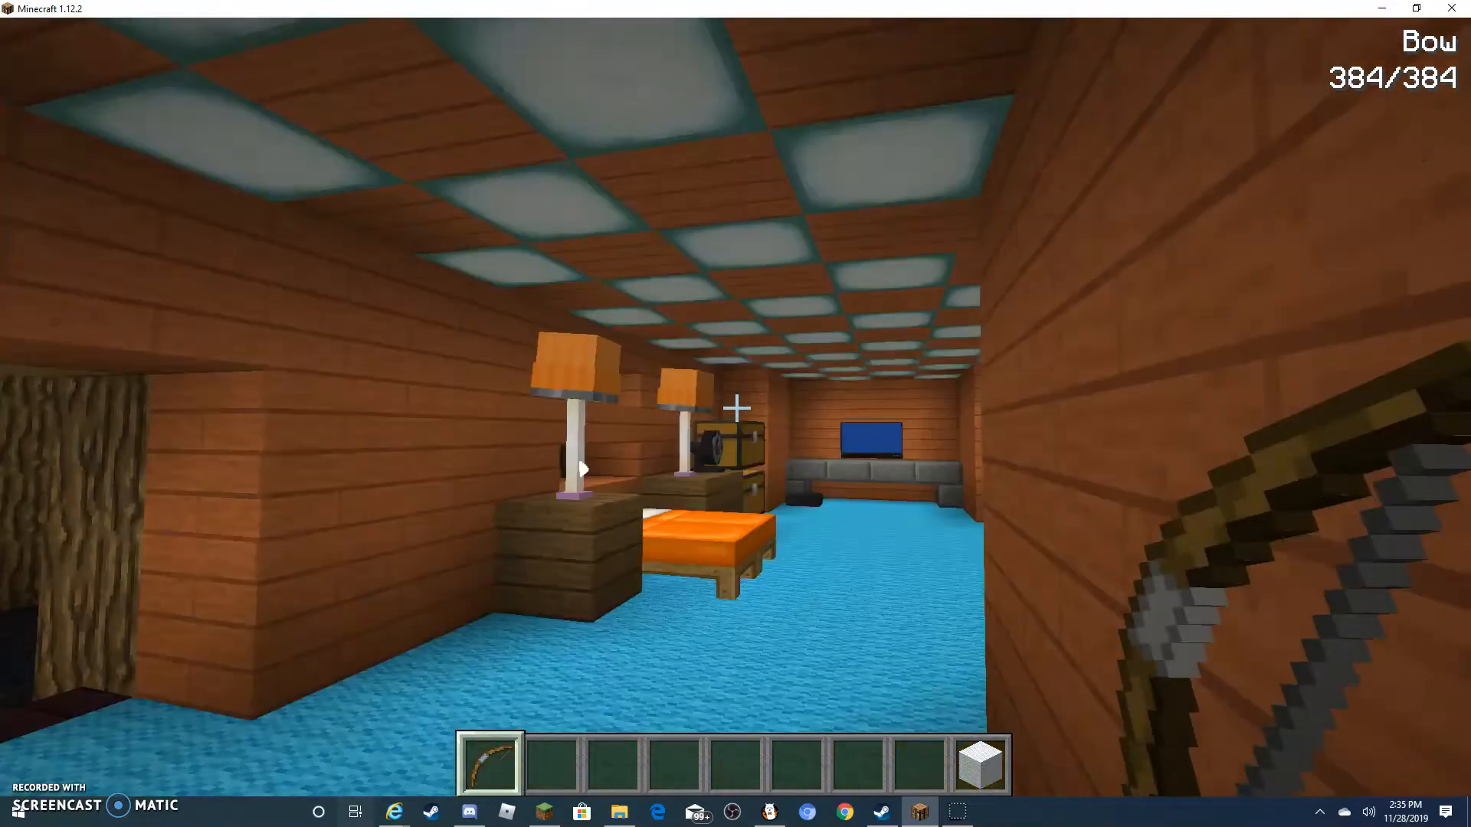
pyautogui.moveTo(736, 409)
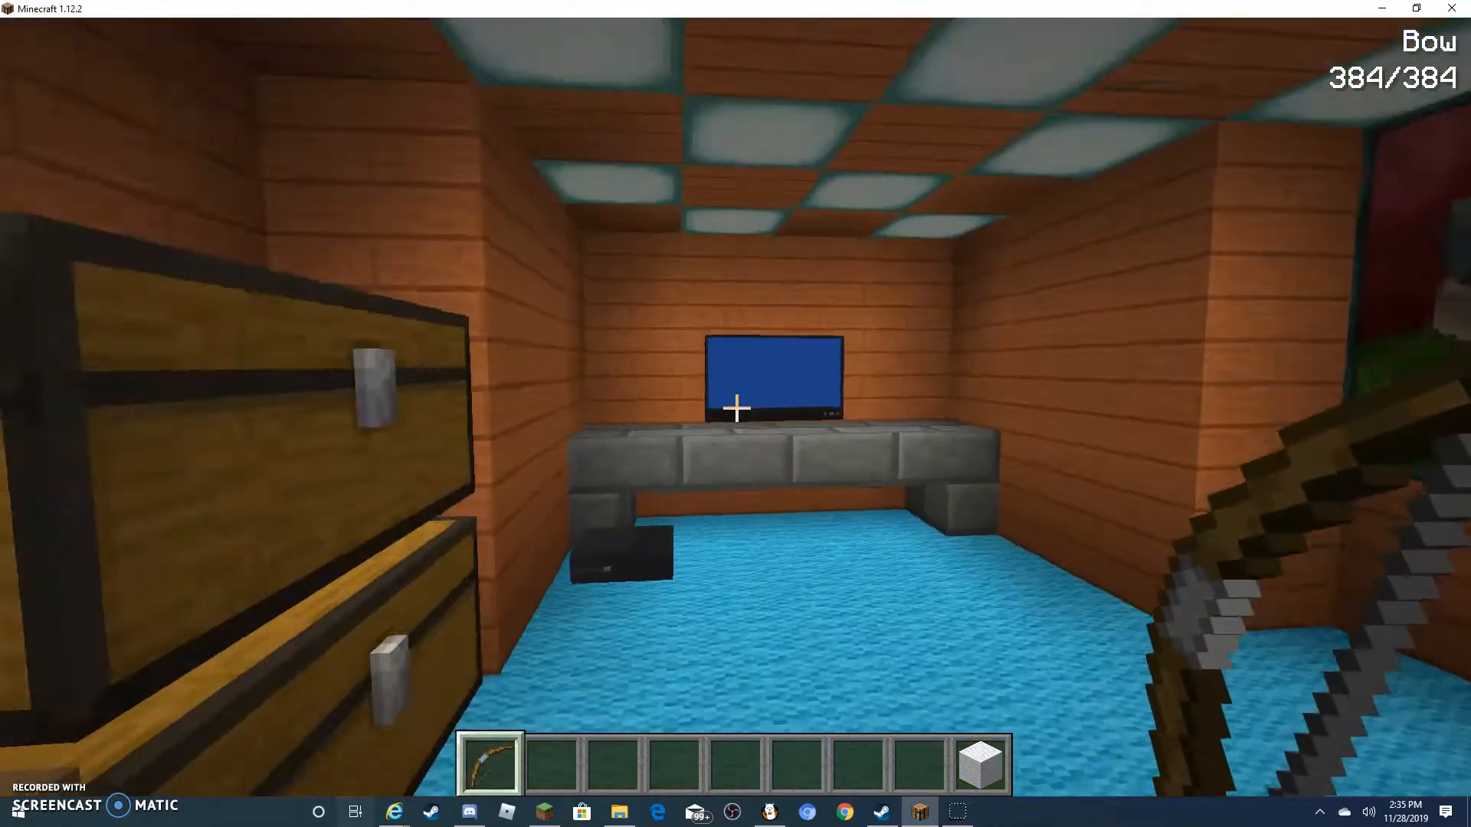
pyautogui.moveTo(737, 411)
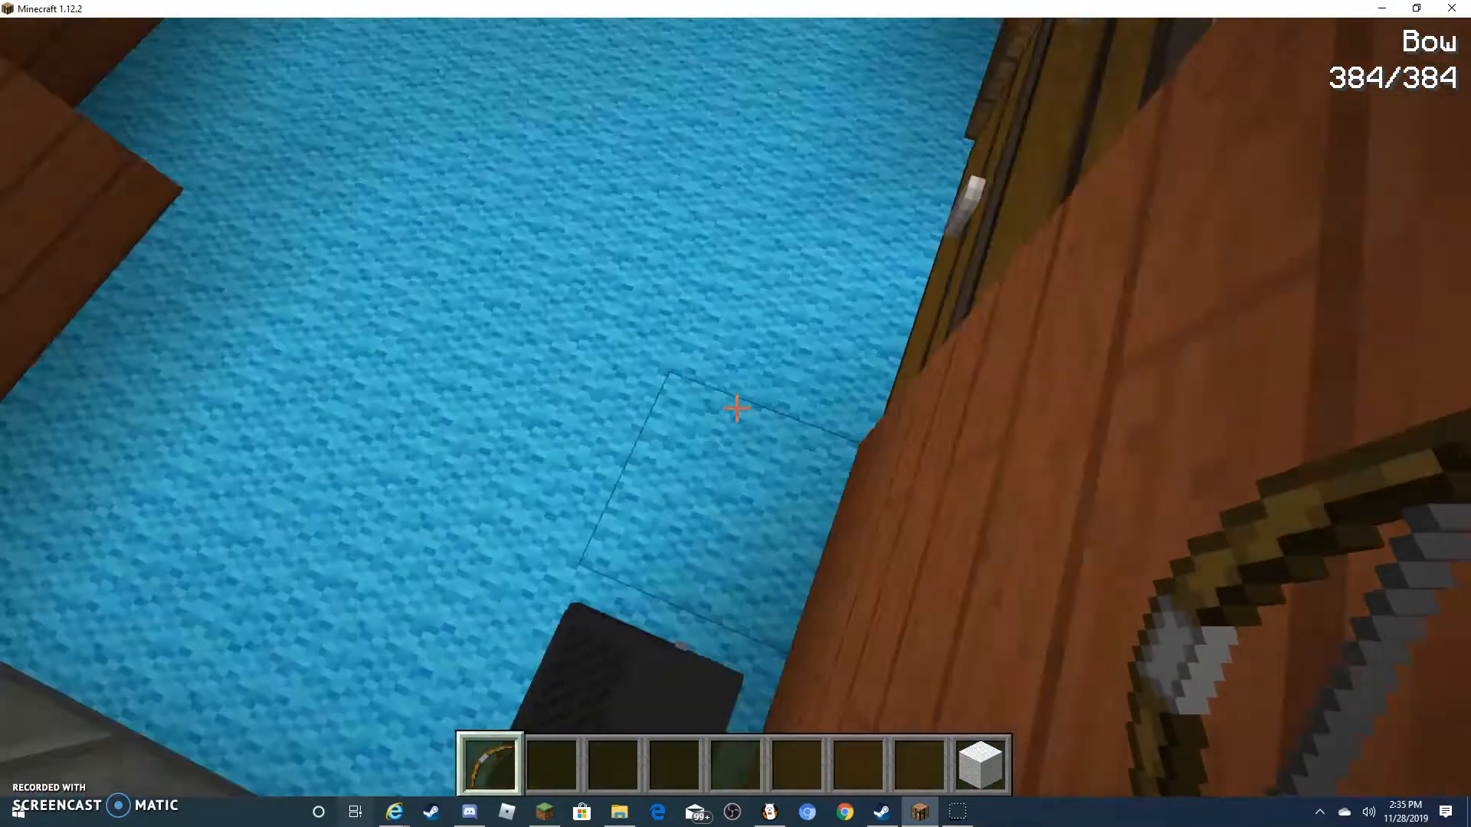
pyautogui.moveTo(735, 408)
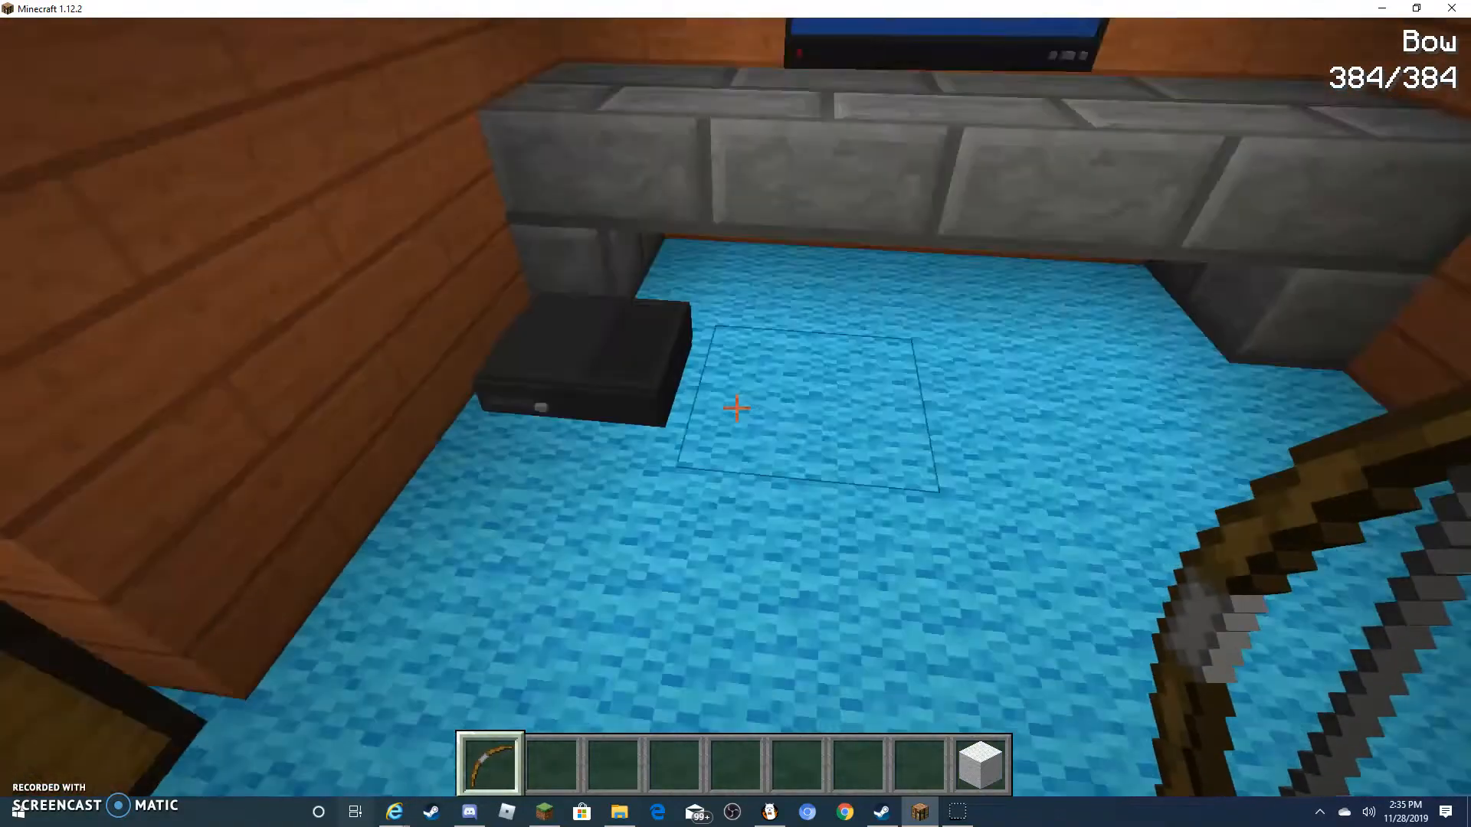
pyautogui.moveTo(736, 407)
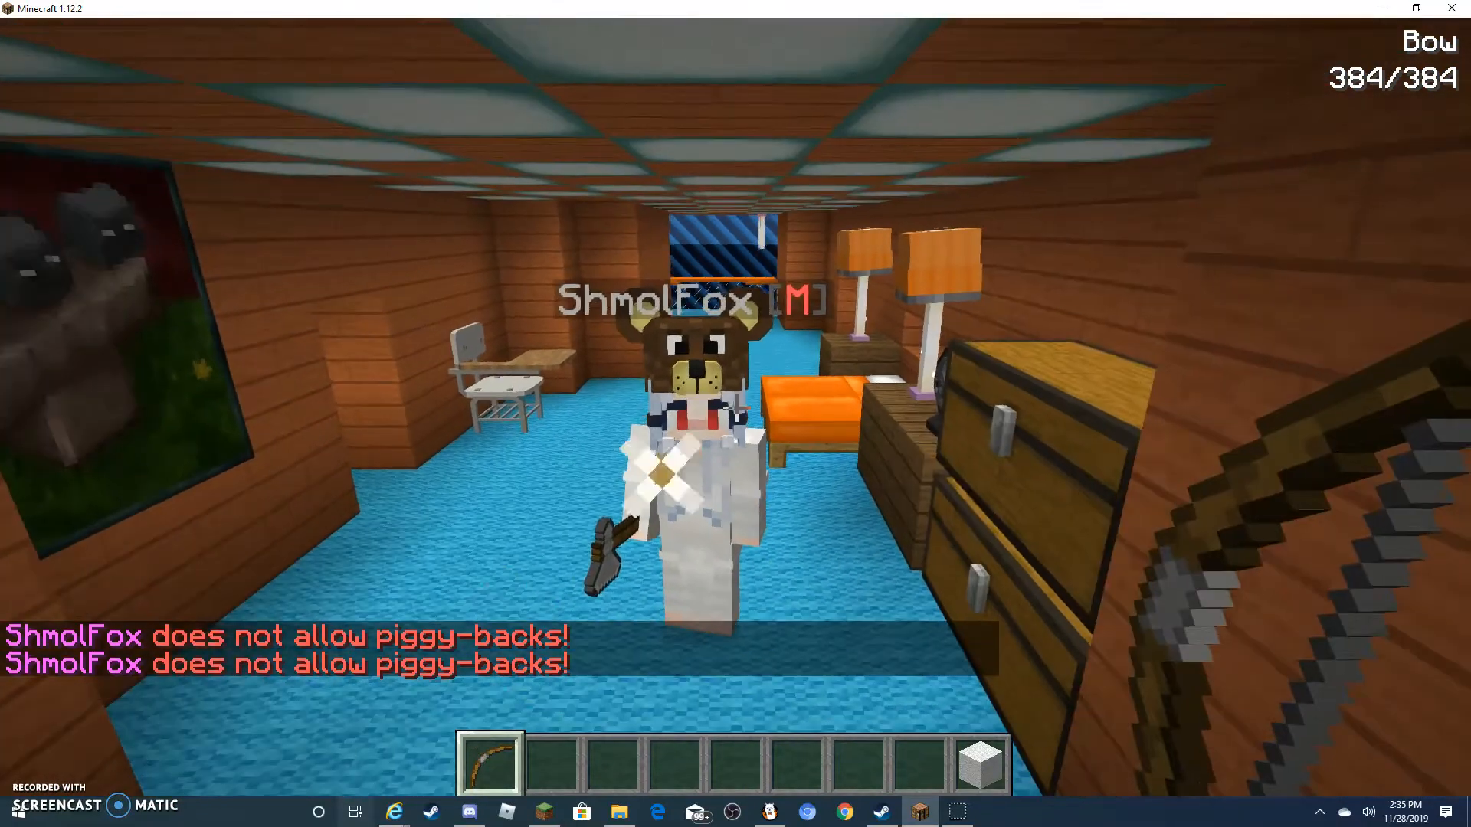
# - Check the player list while walking from the bedroom into the dark blue striped room
pyautogui.press('Tab')
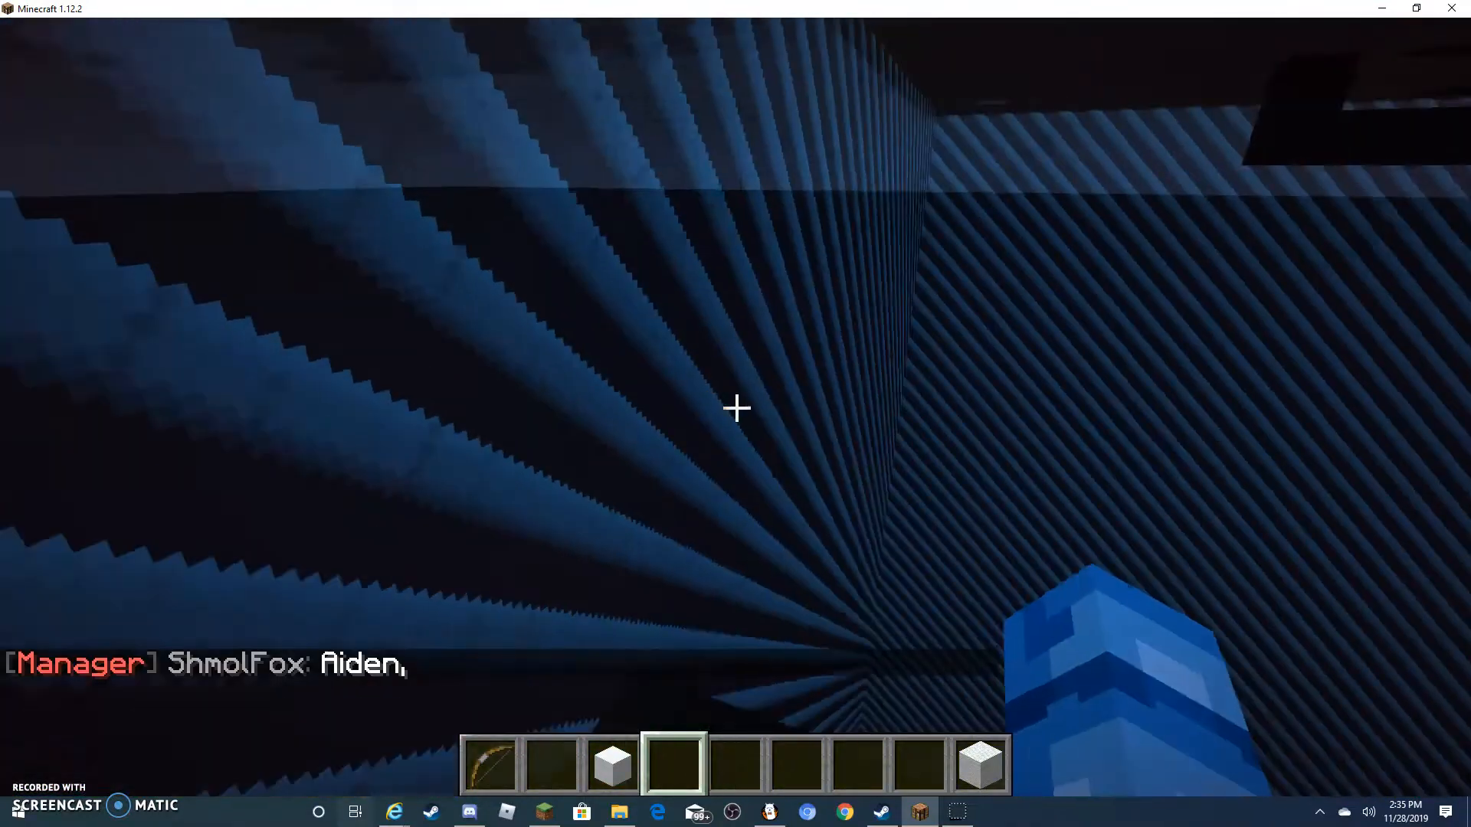
# - Open the inventory while passing the orange shelves toward the lily pad tunnel
pyautogui.press('e')
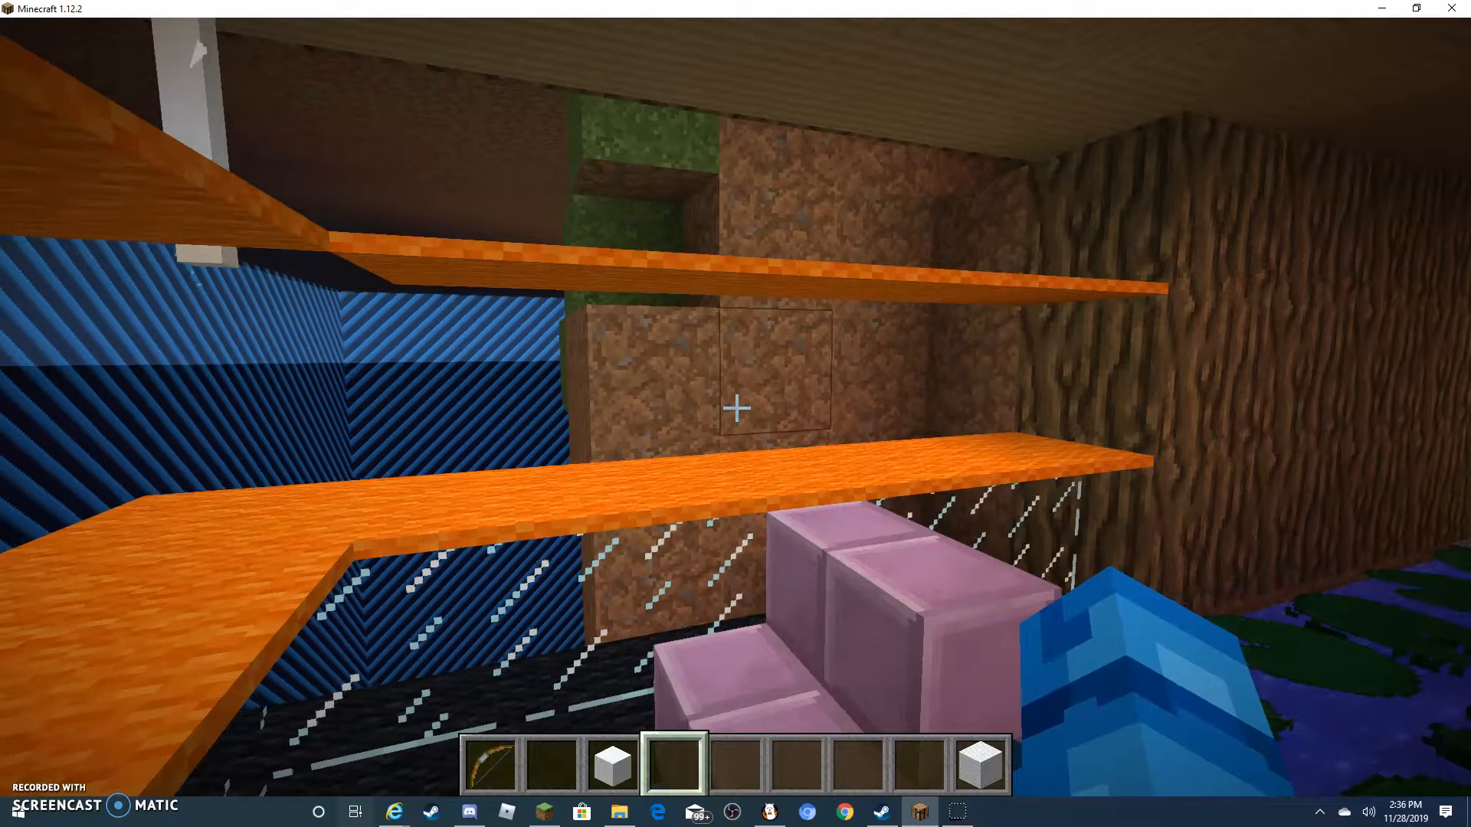
pyautogui.moveTo(735, 407)
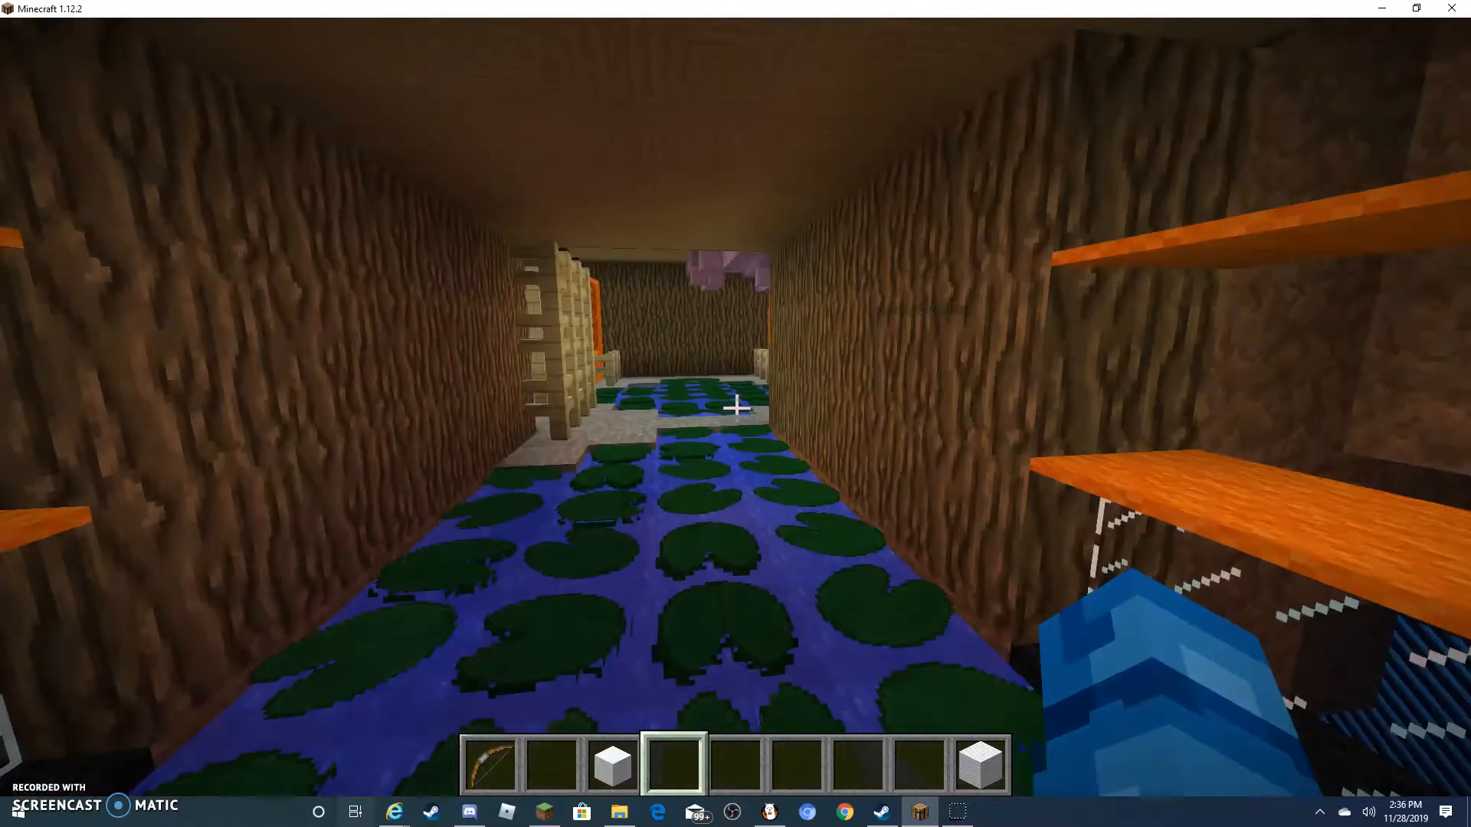
# - Pick a white blank block from the creative inventory, then enter the prismarine bedroom
pyautogui.press('e')
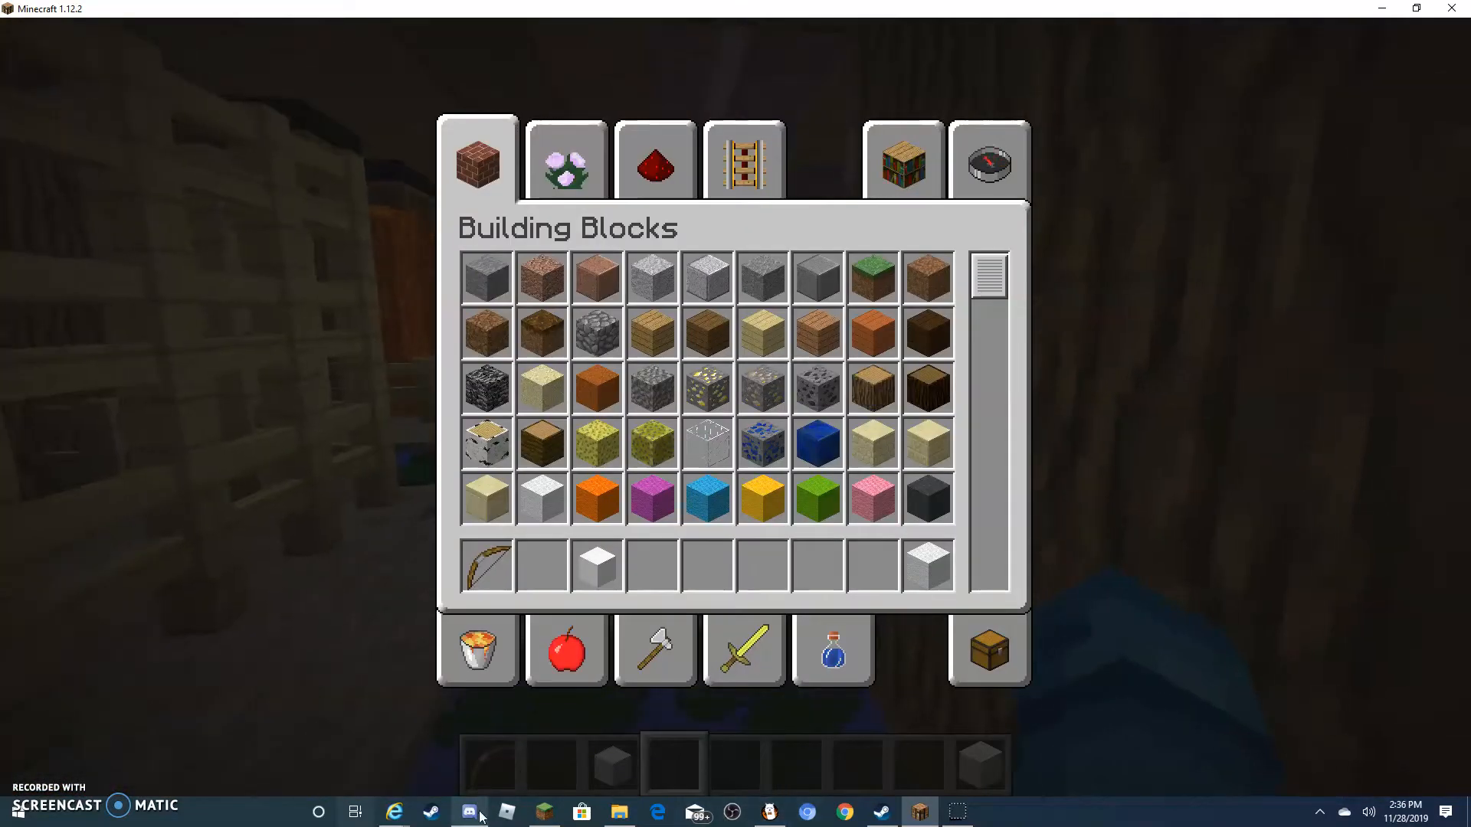
pyautogui.click(469, 812)
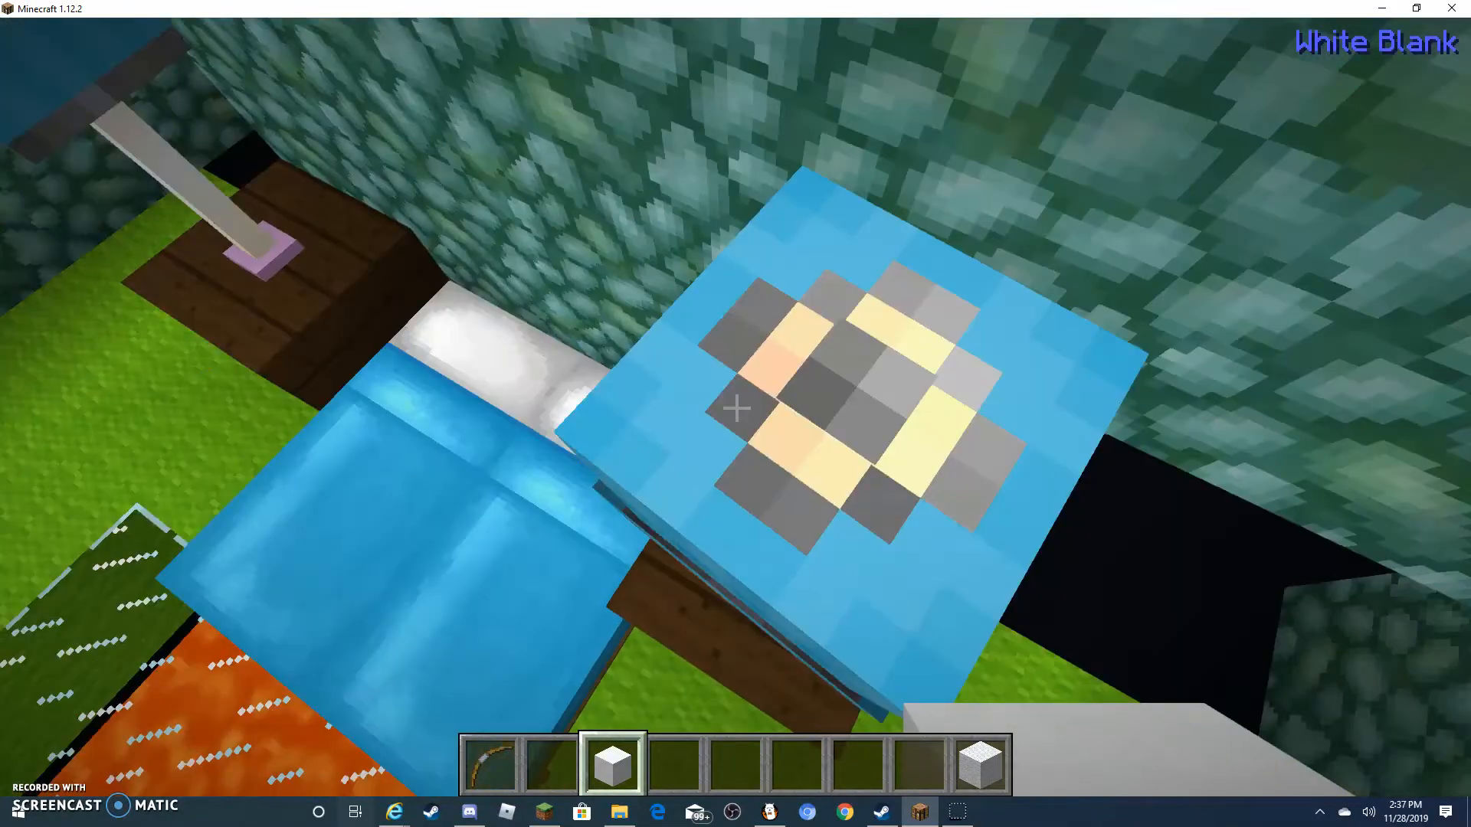
pyautogui.moveTo(735, 407)
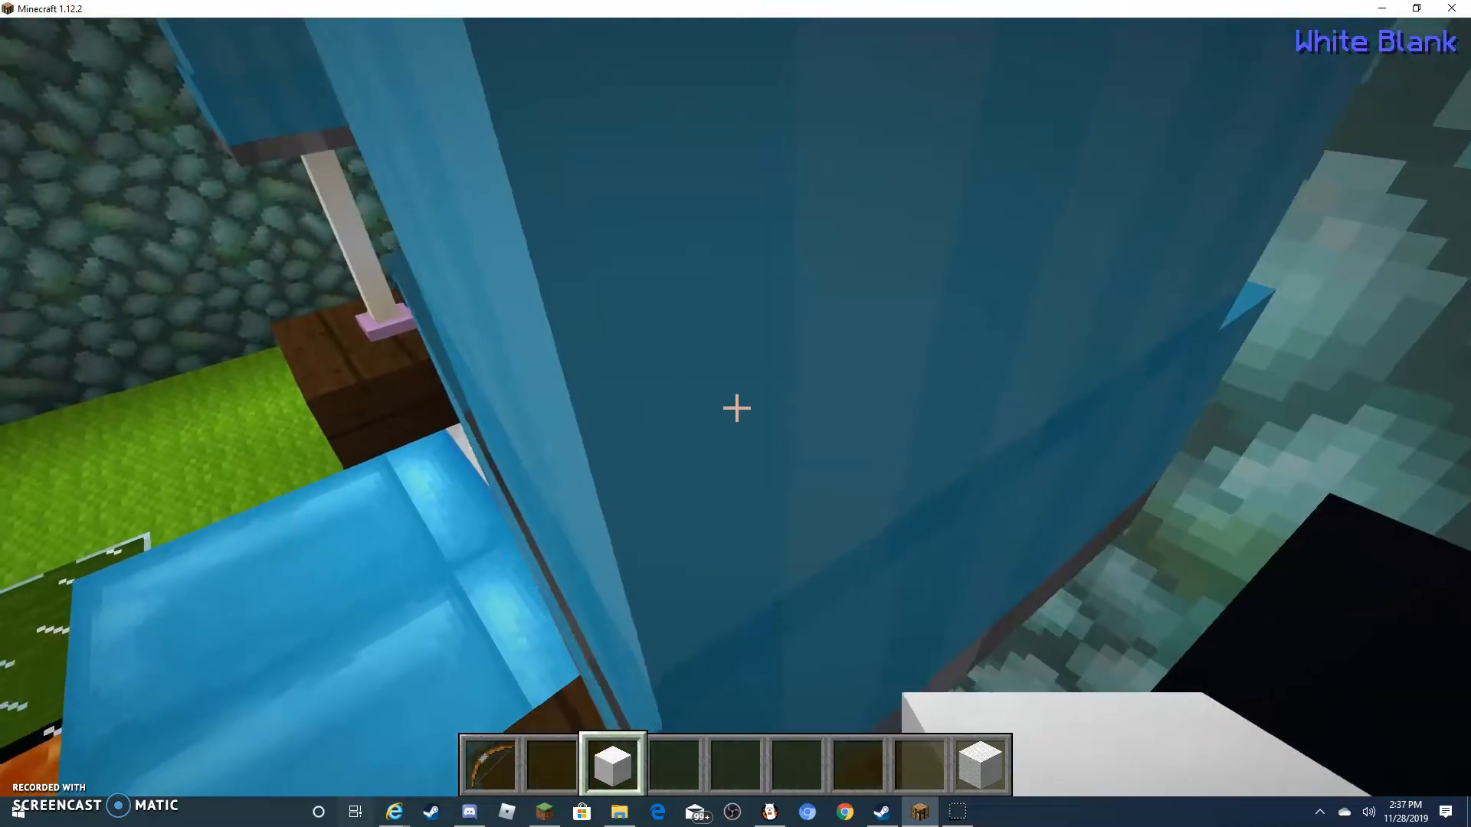
pyautogui.moveTo(736, 407)
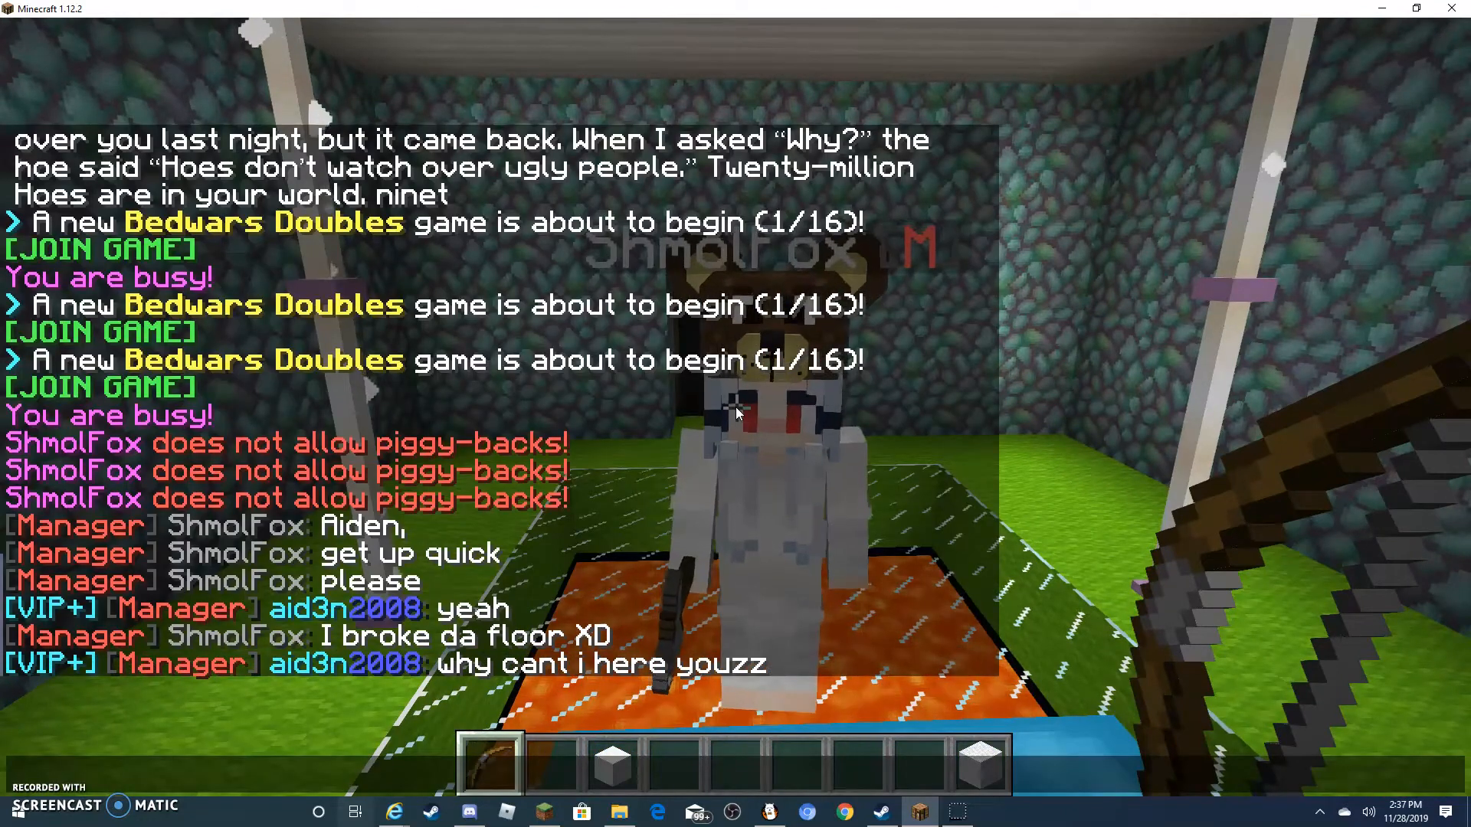
# - Reply 'cuz u l' in chat before heading into the lamp-lined corridor
pyautogui.write('cuz u l')
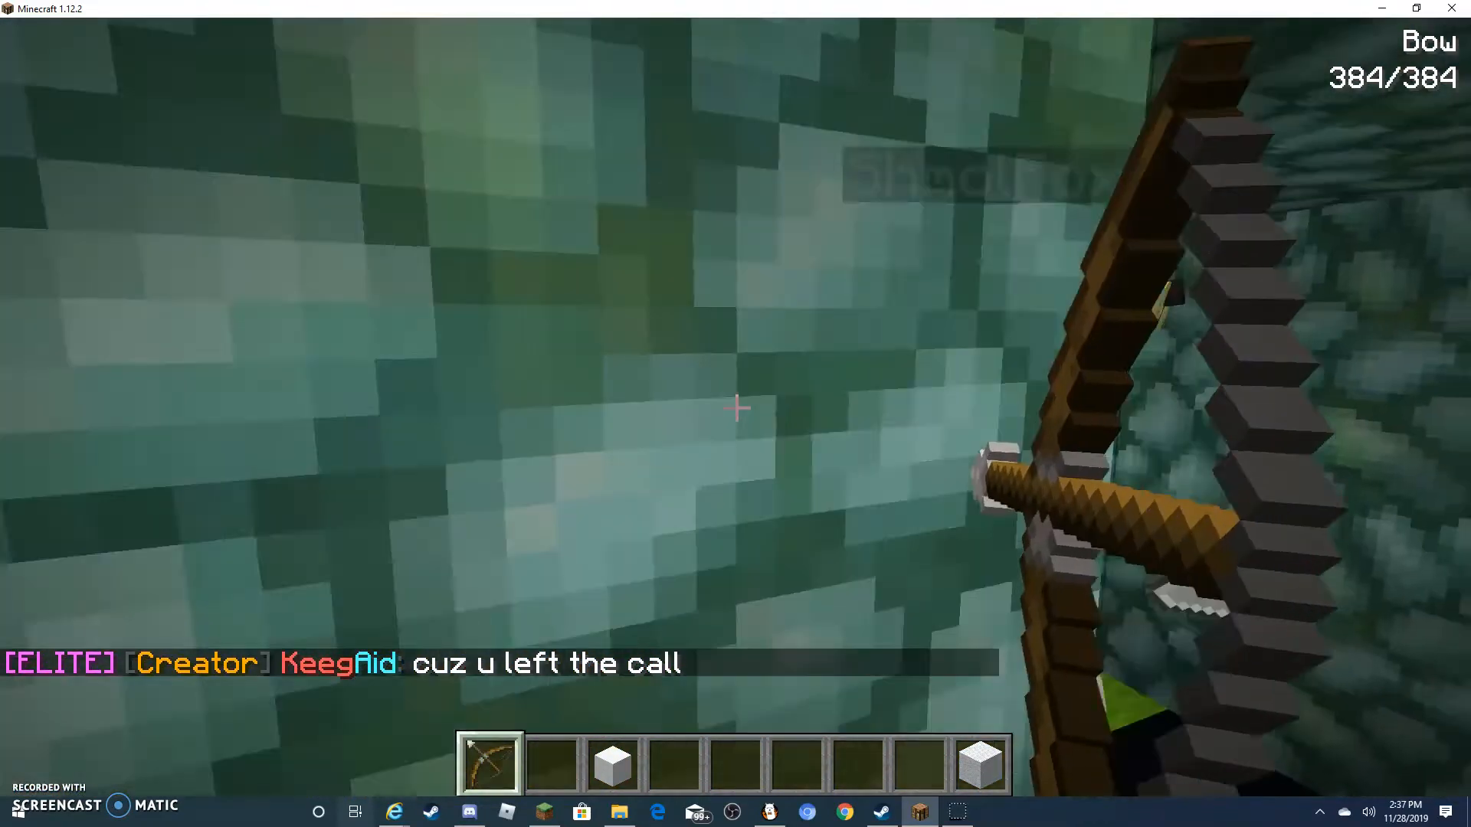
pyautogui.moveTo(735, 409)
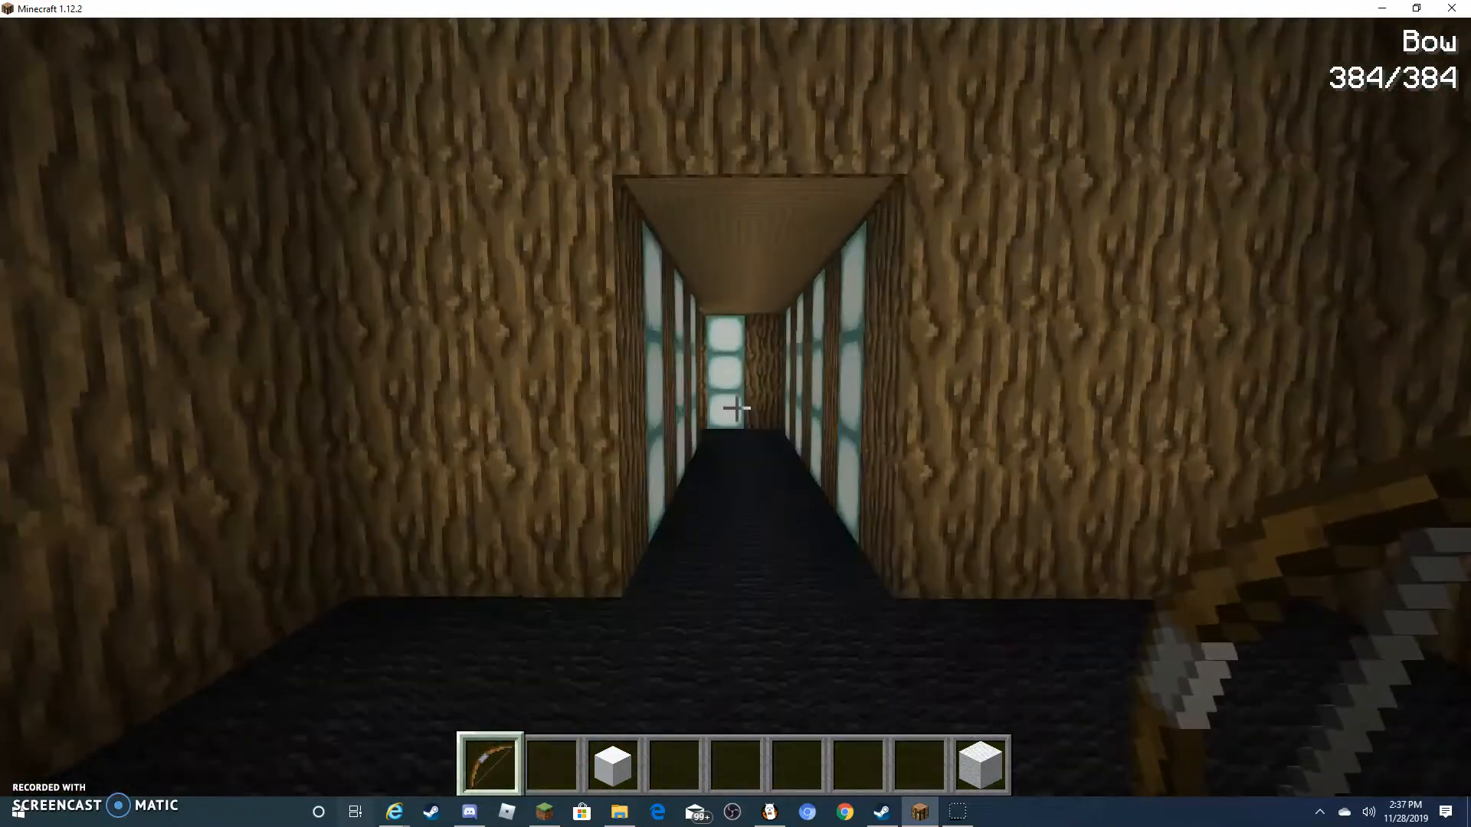
# - Walk through the nether-brick room with the pink bed toward the striped room
pyautogui.press('w')
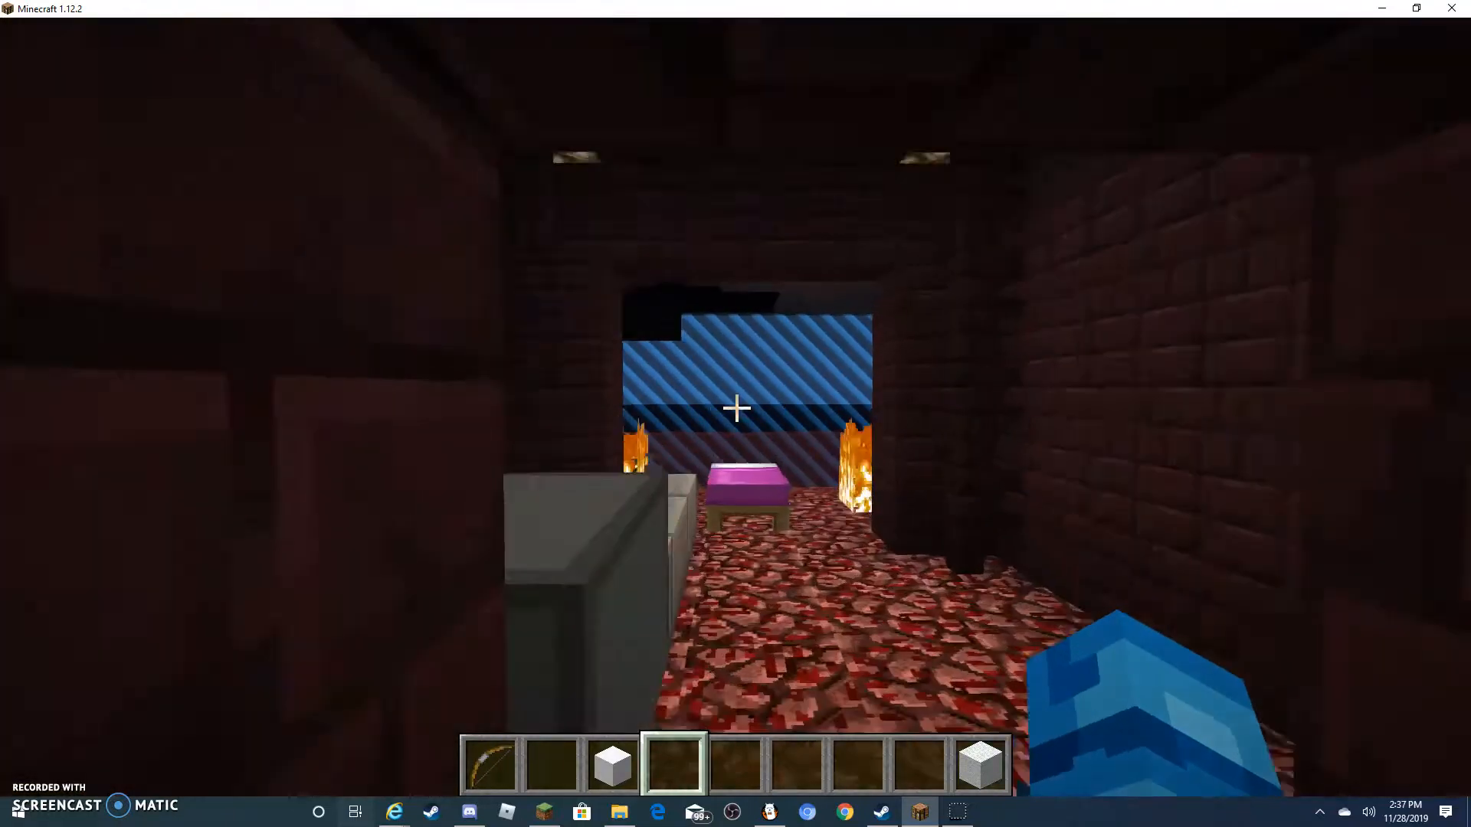
pyautogui.moveTo(736, 407)
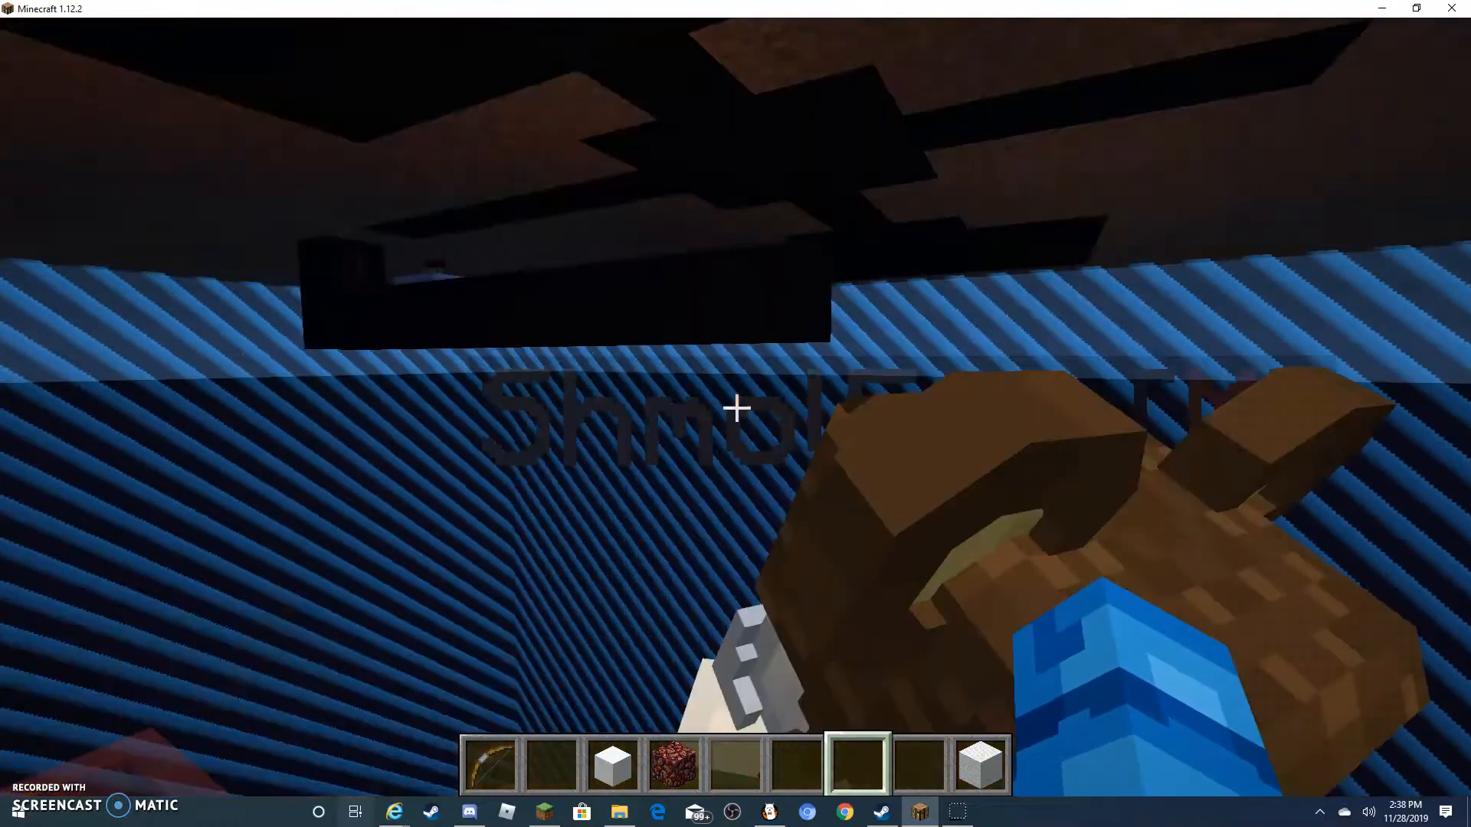
# - Switch back to the bow and view the pizzeria's character-head shelves and stage
pyautogui.press('1')
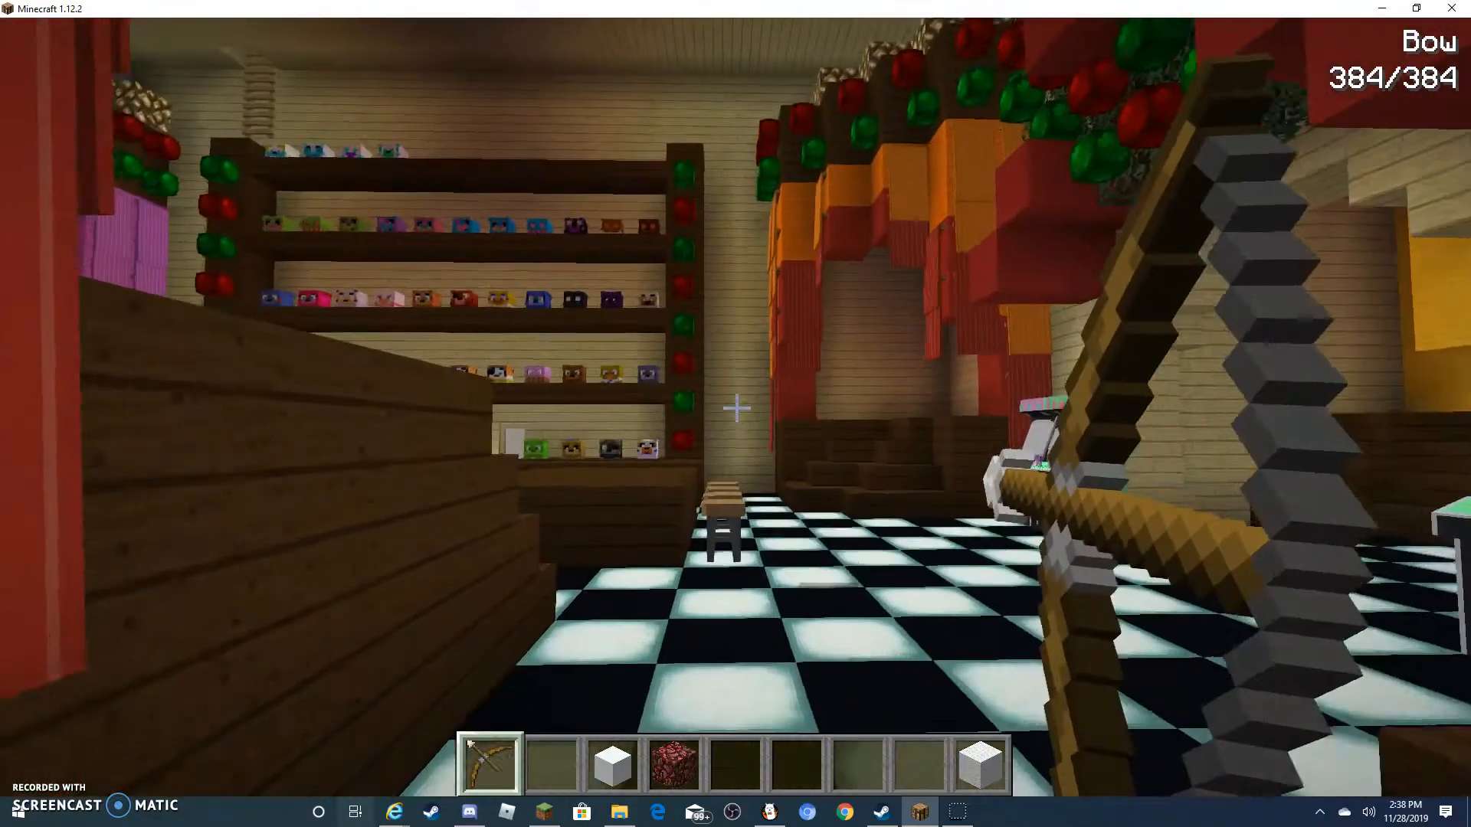
pyautogui.moveTo(735, 408)
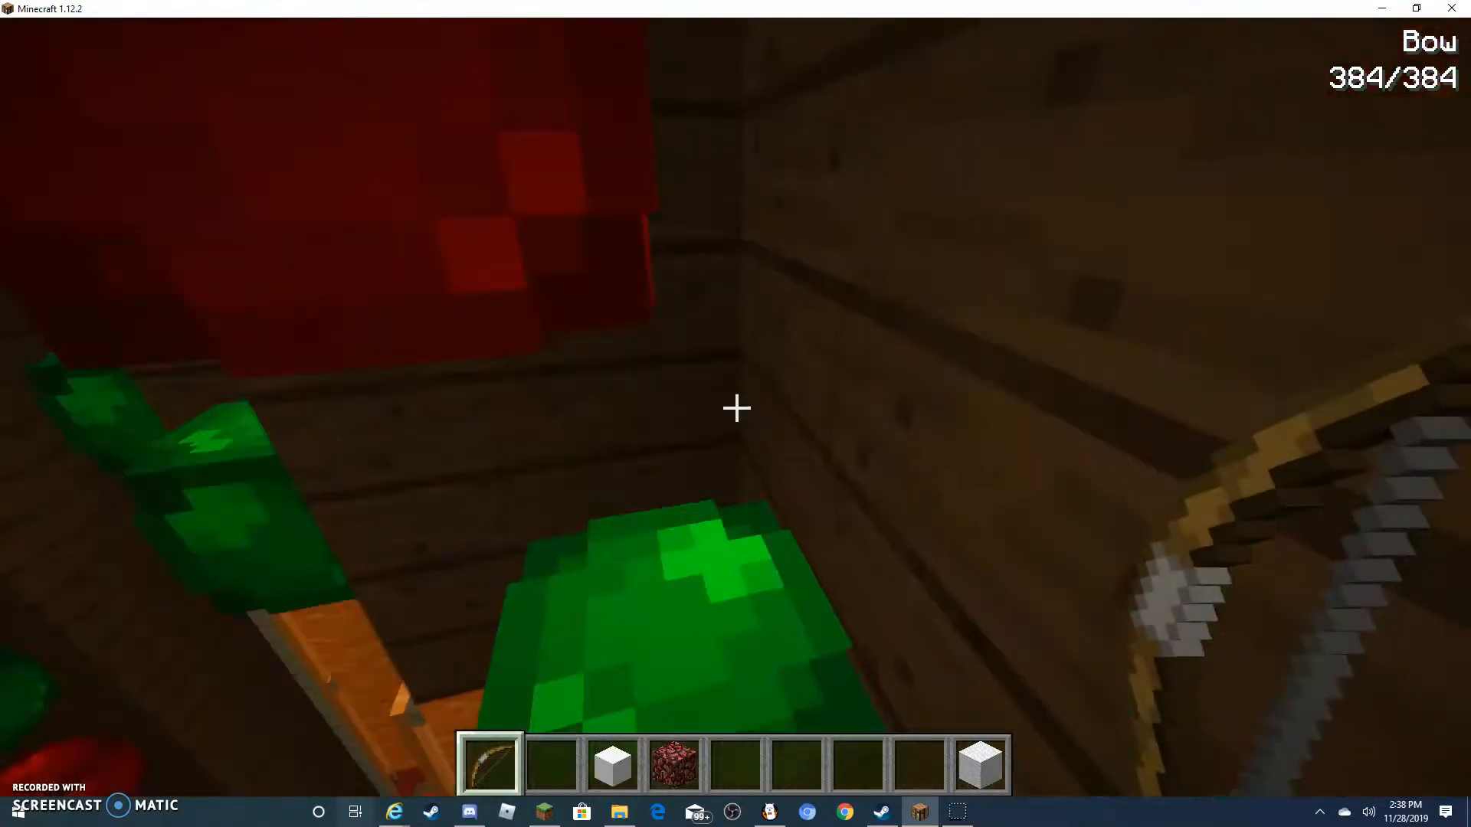
pyautogui.moveTo(736, 408)
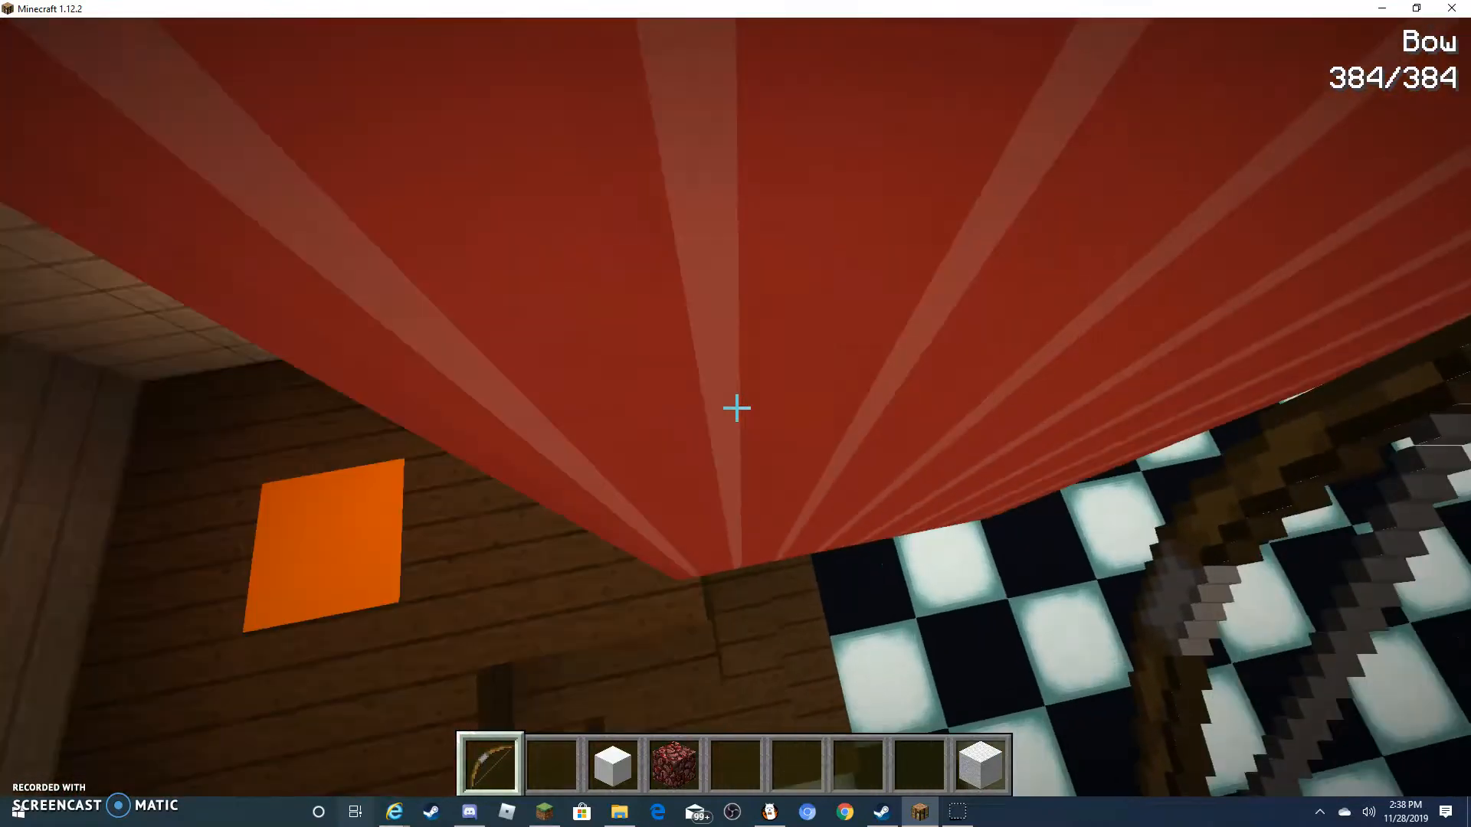